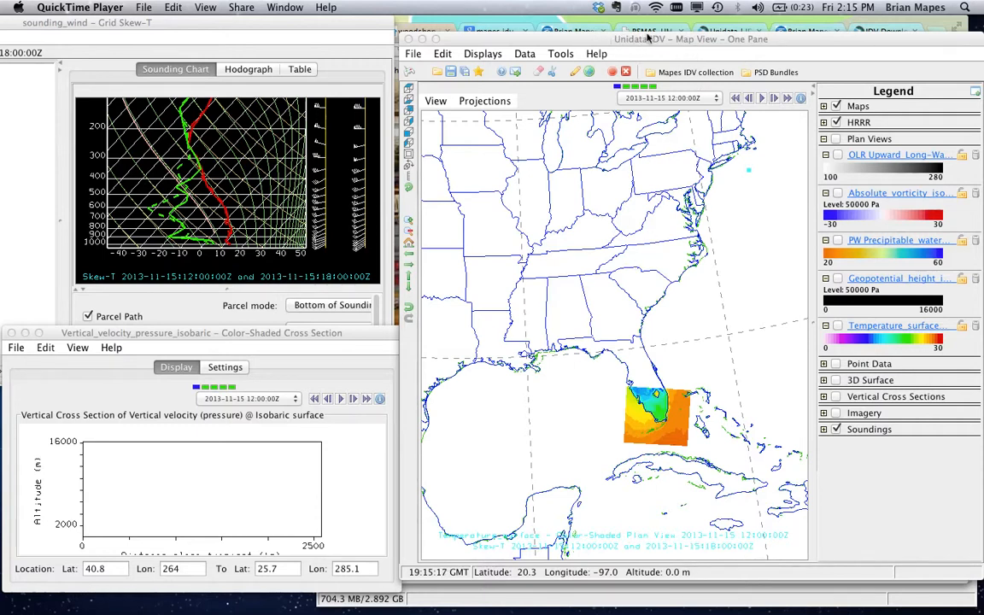
mouse_move(660, 53)
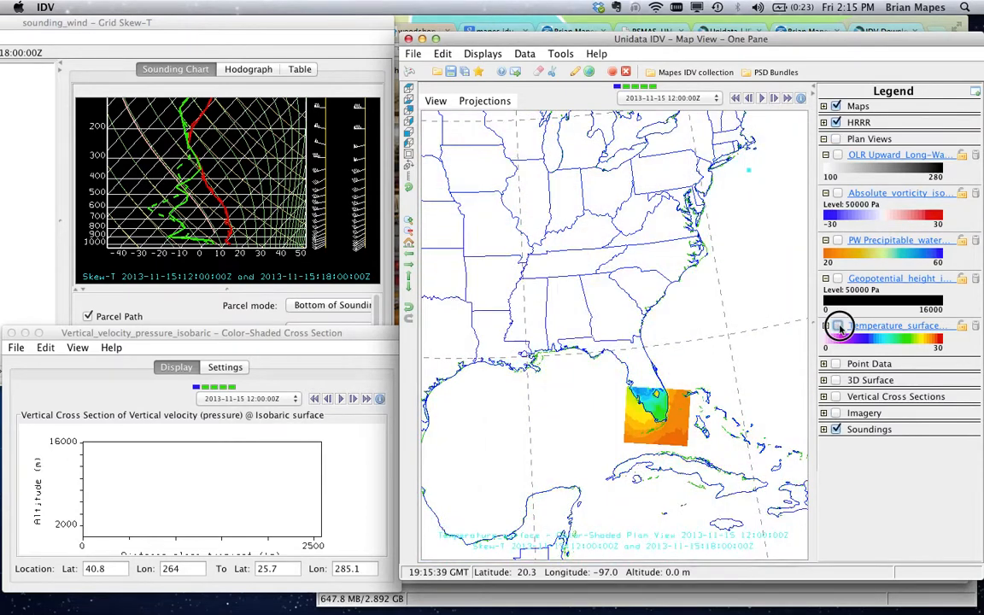
- Turn on the Plan Views layers and satellite imagery over the Southeast US map
left_click(836, 325)
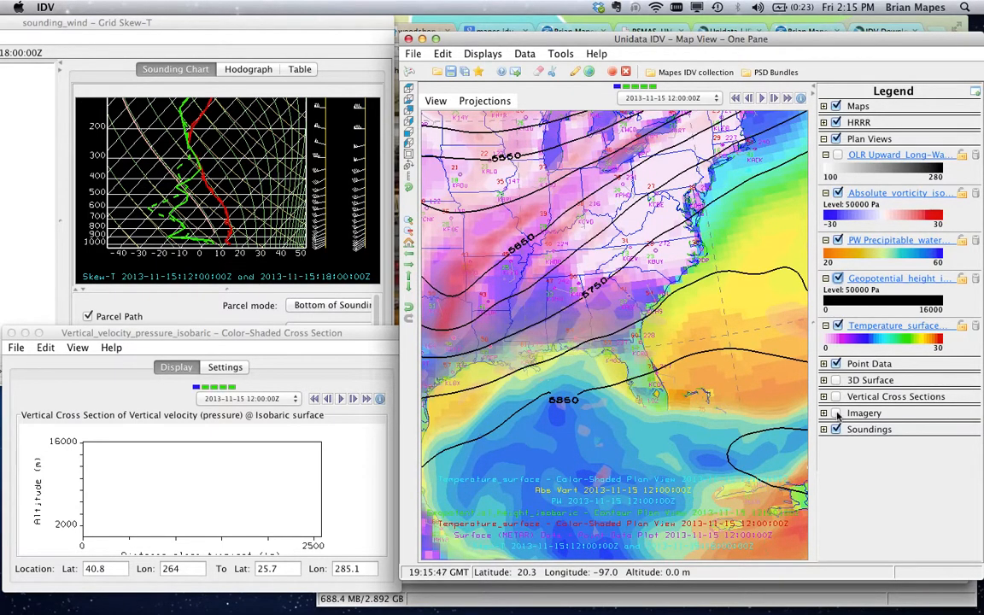
left_click(836, 412)
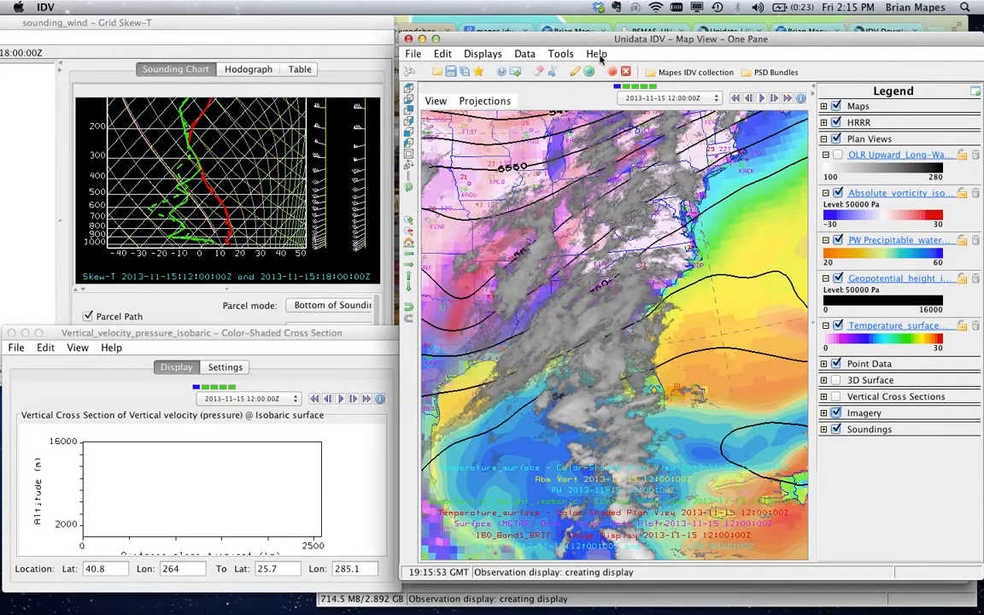
left_click(587, 53)
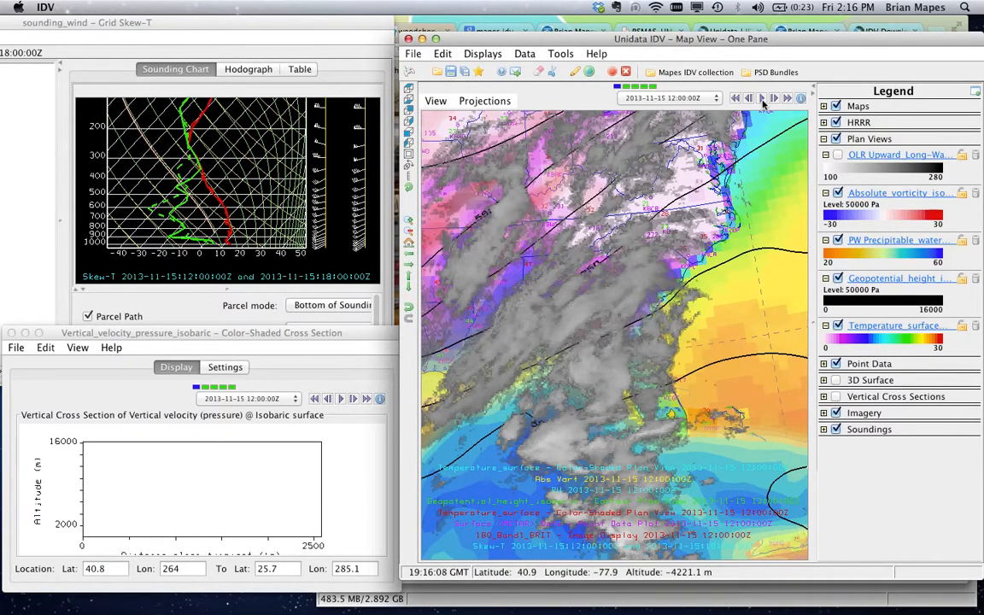
- Start the time animation loop and cancel the Time Animation Properties dialog unchanged
left_click(768, 97)
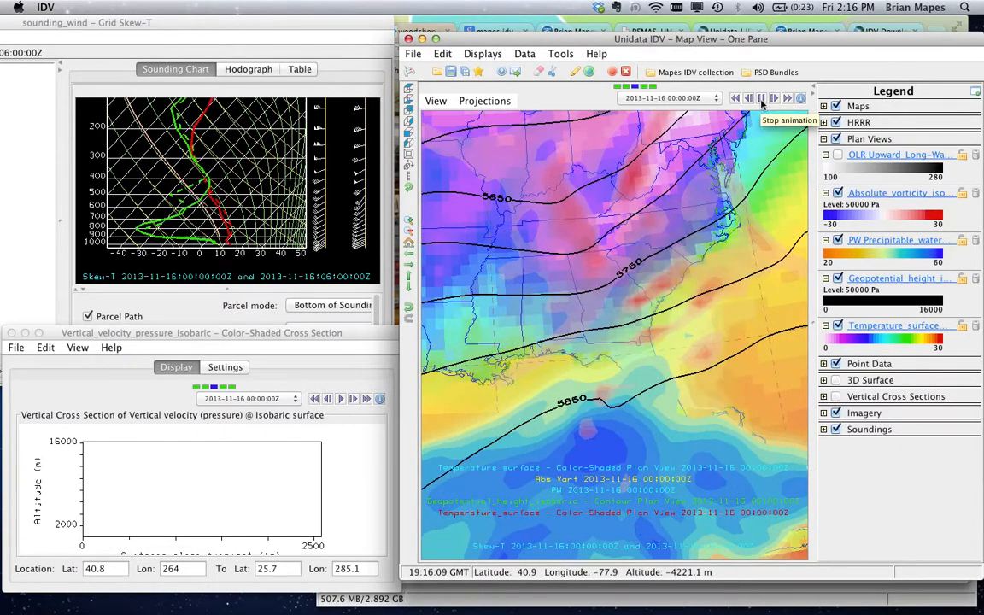
left_click(773, 97)
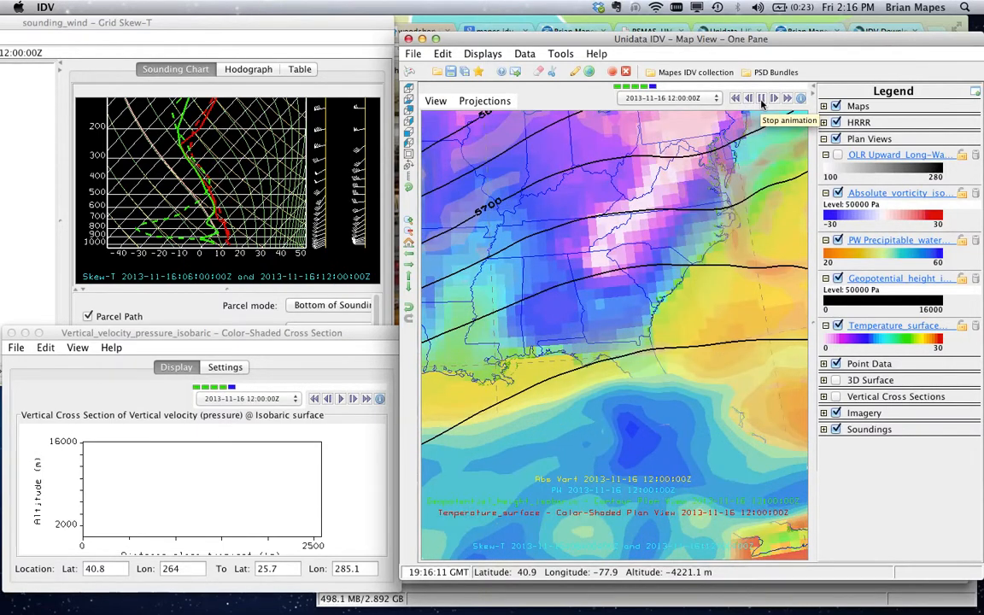
left_click(747, 98)
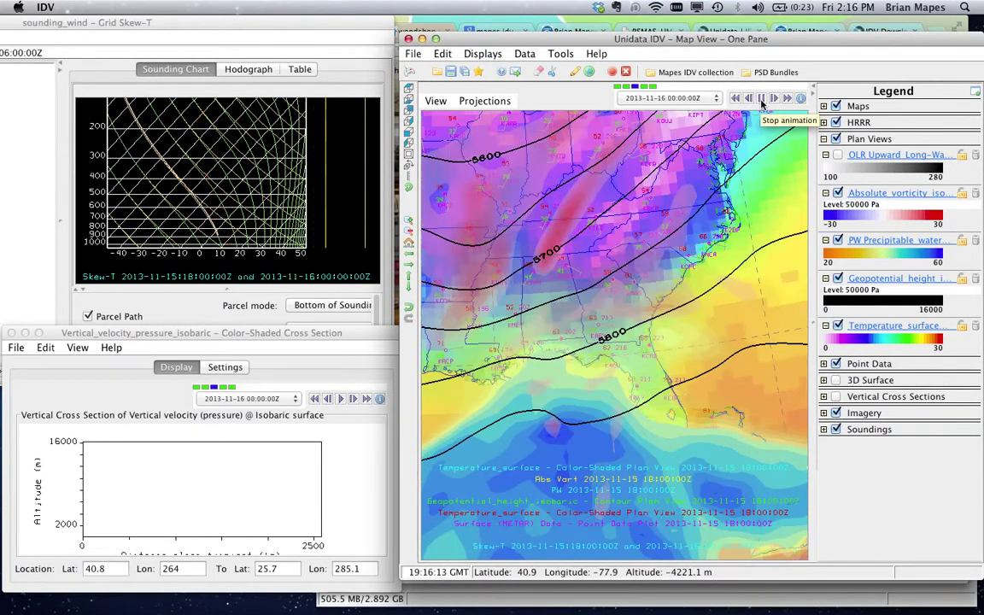
left_click(774, 97)
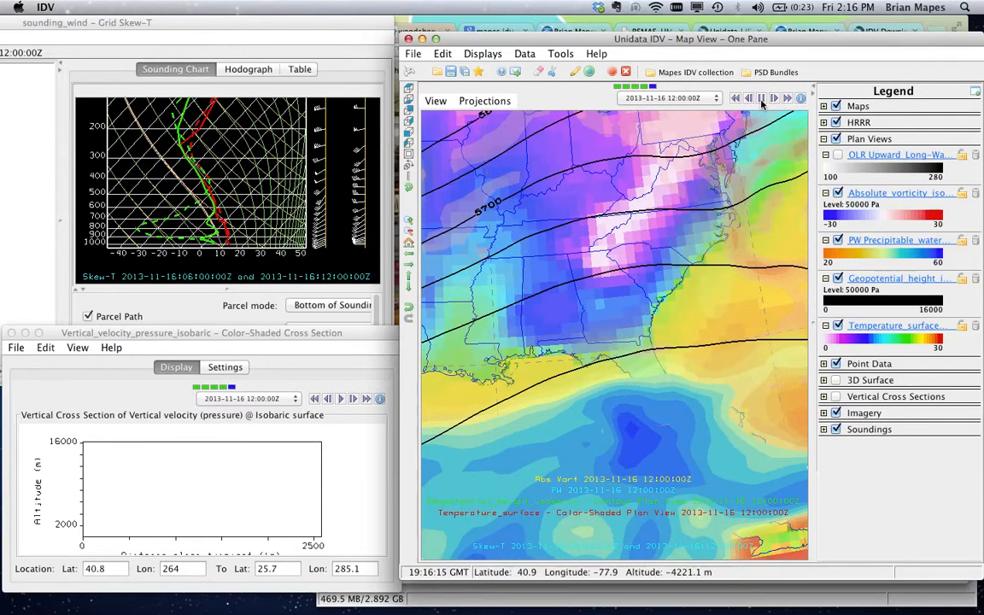
left_click(803, 98)
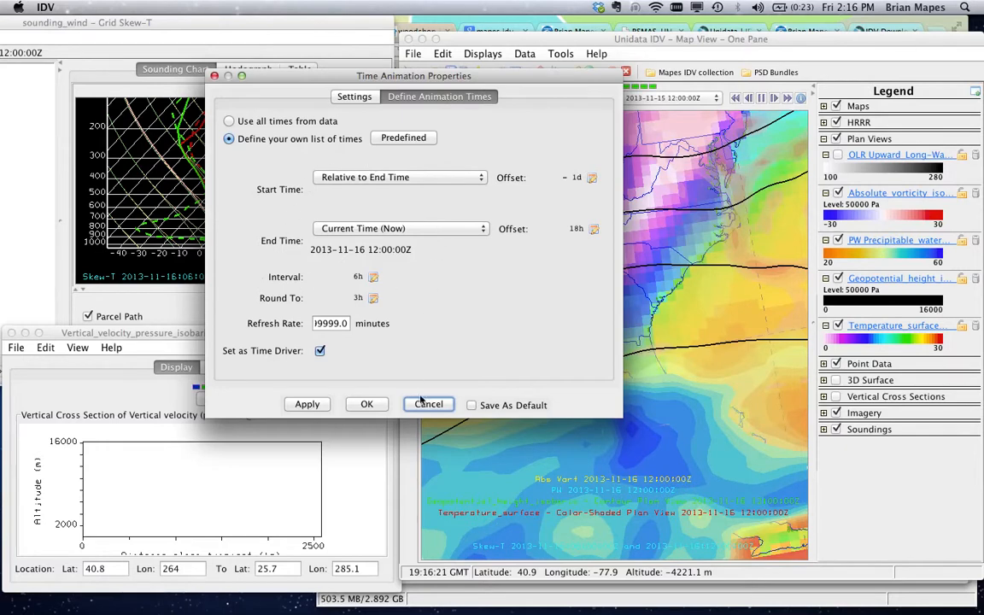
left_click(428, 404)
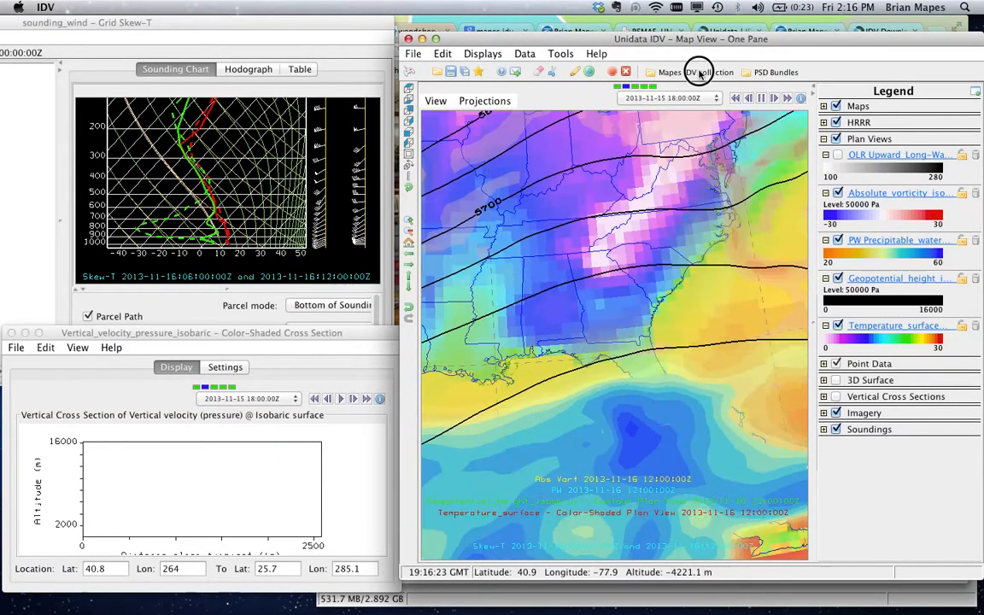
- Browse the Mapes IDV collection's online data server and current weather bundles
left_click(696, 72)
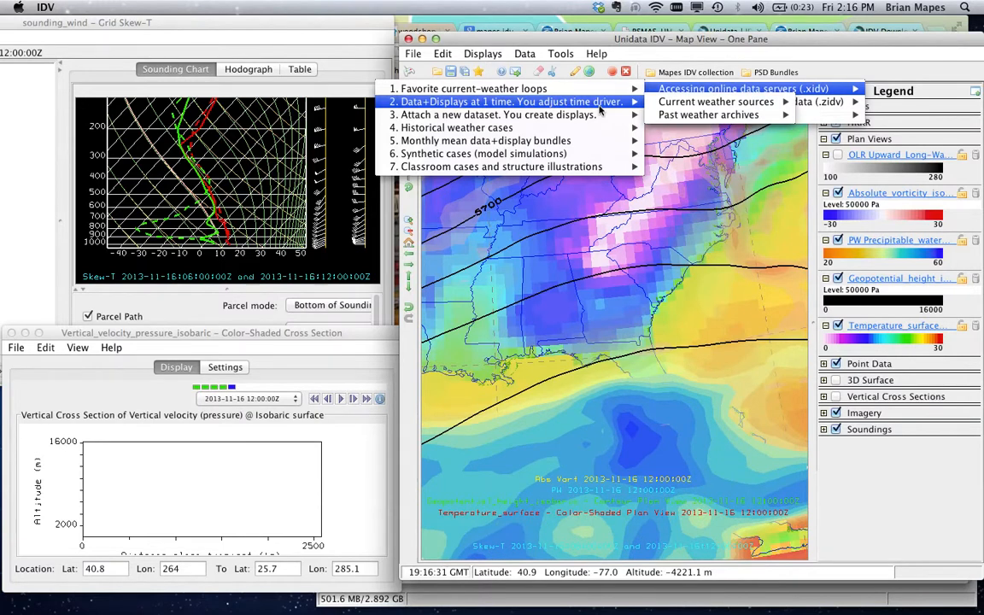
left_click(716, 102)
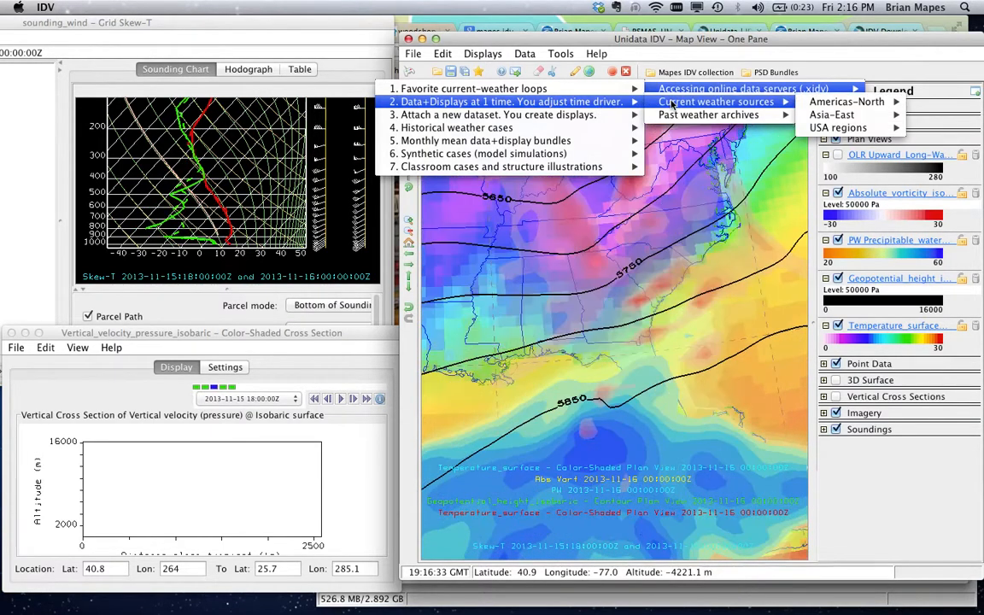
left_click(709, 114)
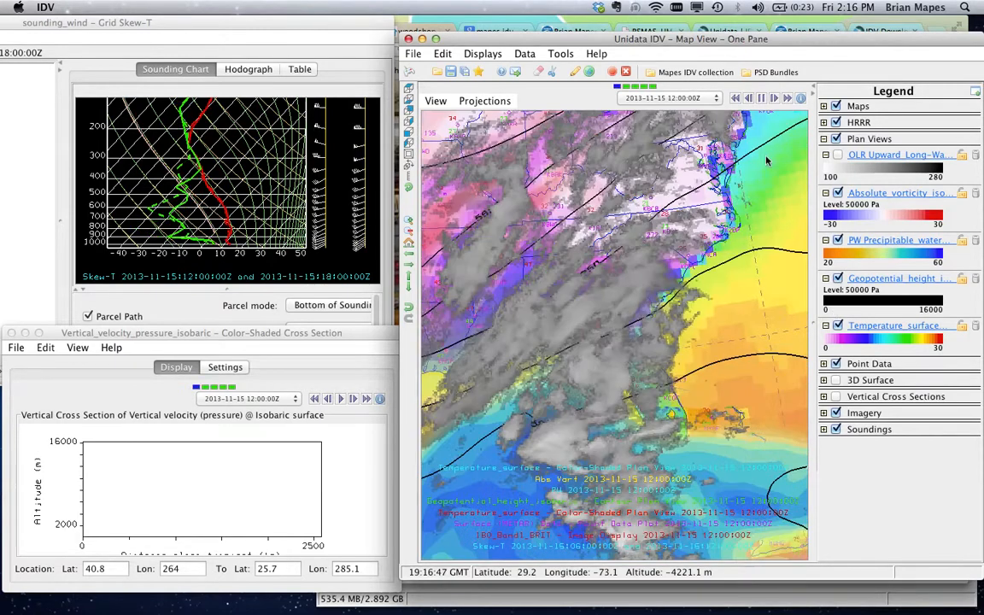
- Stop the loop at 15 November 18Z and briefly toggle the OLR layer
left_click(785, 97)
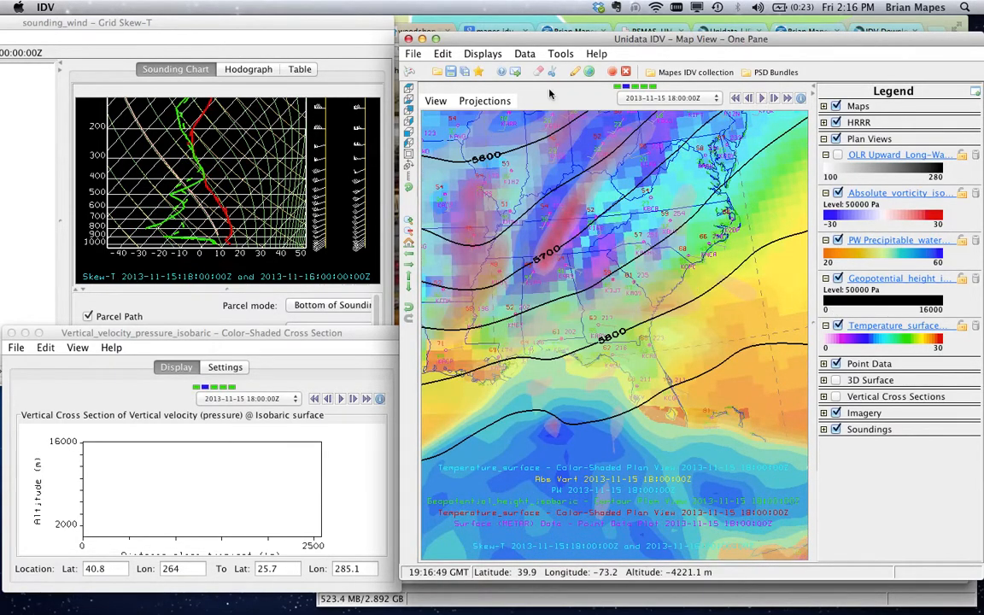
left_click(837, 154)
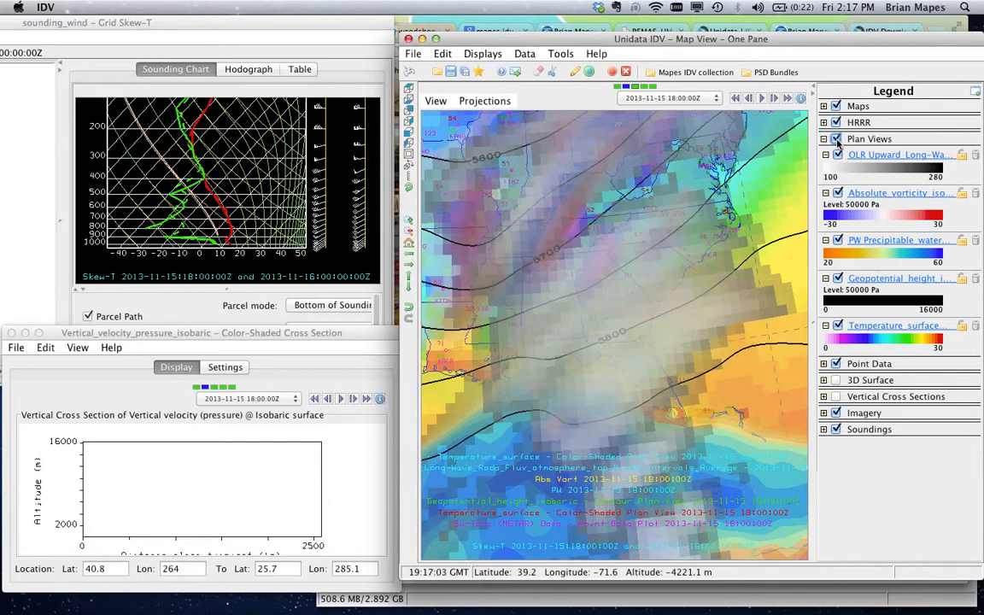
left_click(837, 155)
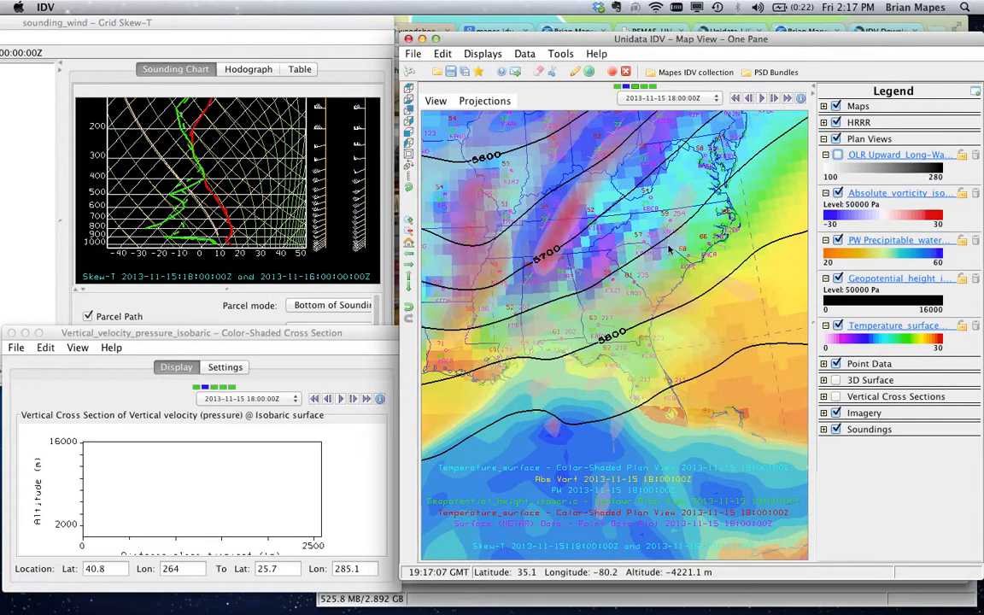
mouse_move(785, 311)
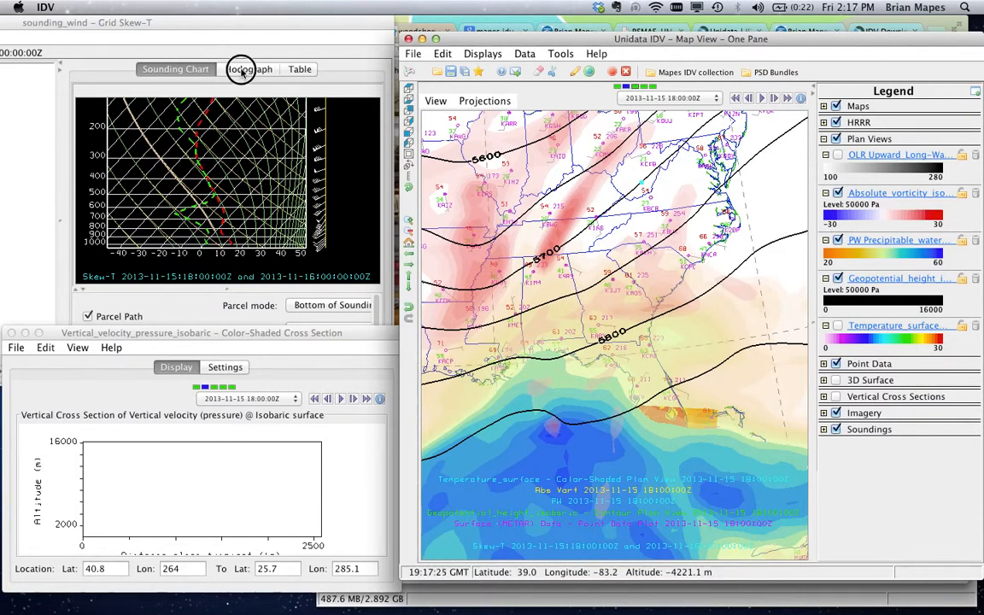
left_click(248, 69)
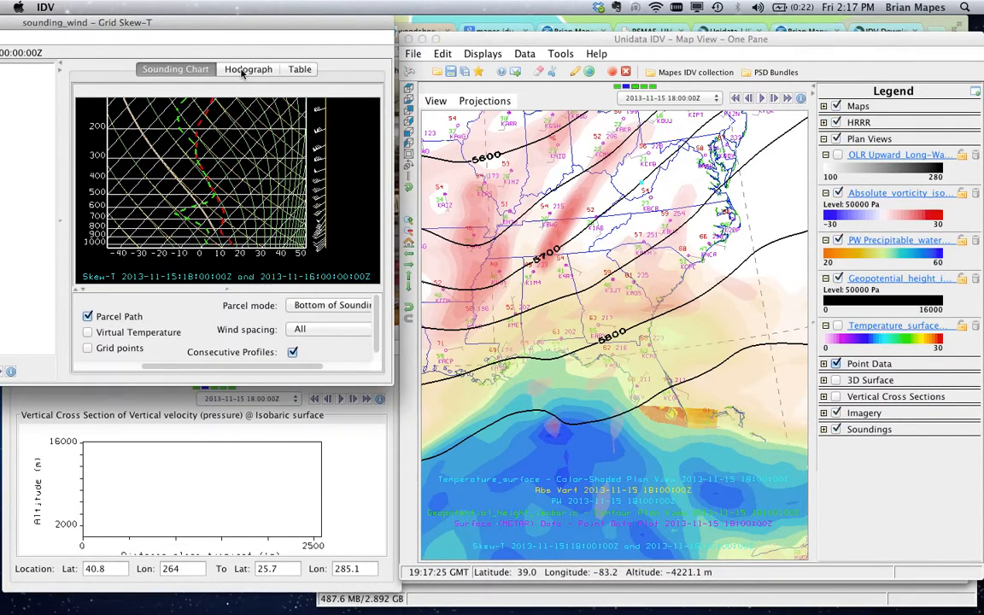
- Switch the sounding window to the wind Hodograph tab
left_click(248, 69)
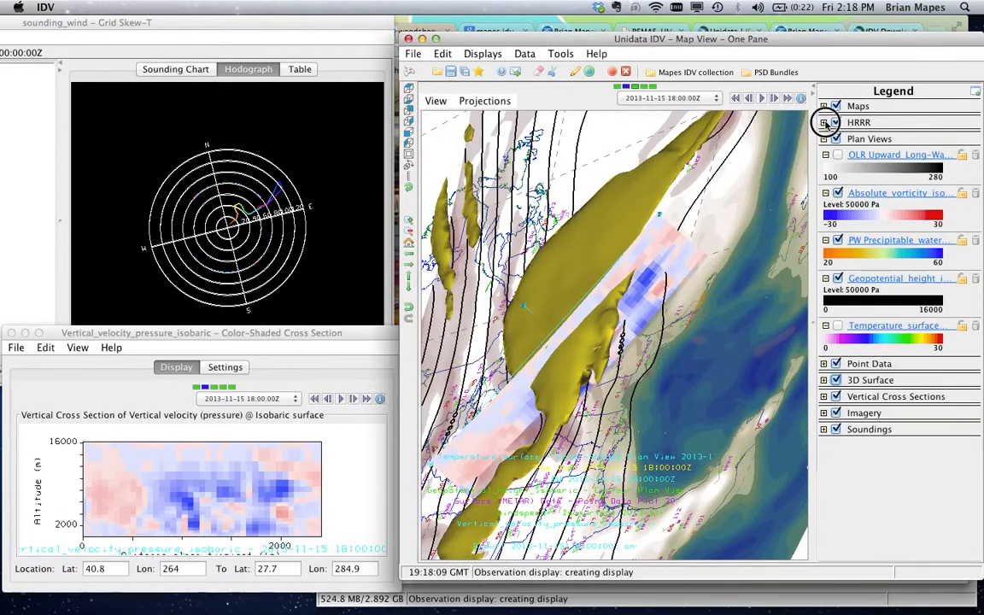
- Expand the HRRR legend group and turn the PW precipitable water layer on
left_click(826, 122)
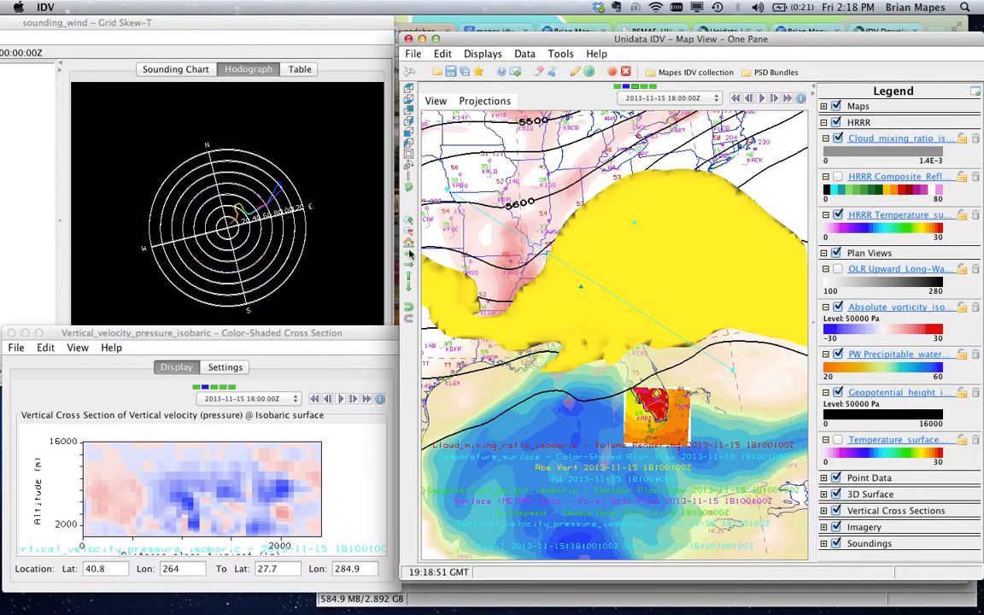
mouse_move(679, 321)
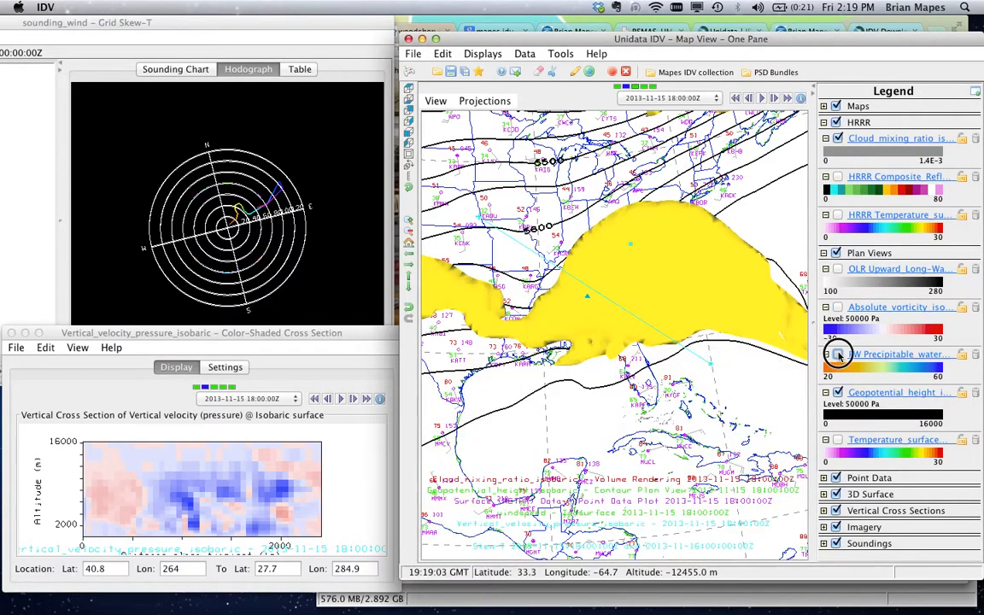
left_click(483, 101)
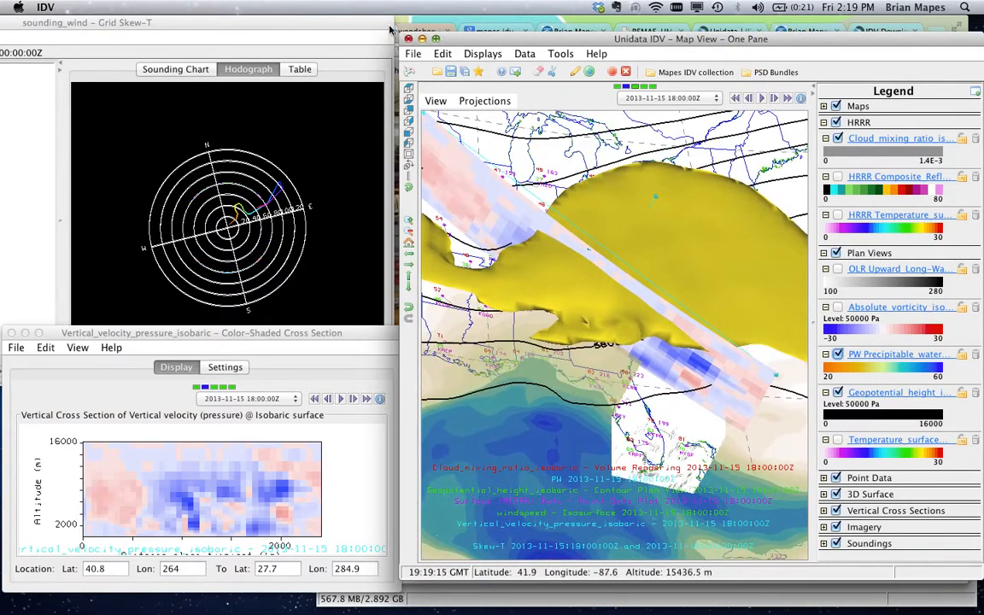
- Save the display as bundle Screencast.xidv, overwriting the existing file
left_click(412, 52)
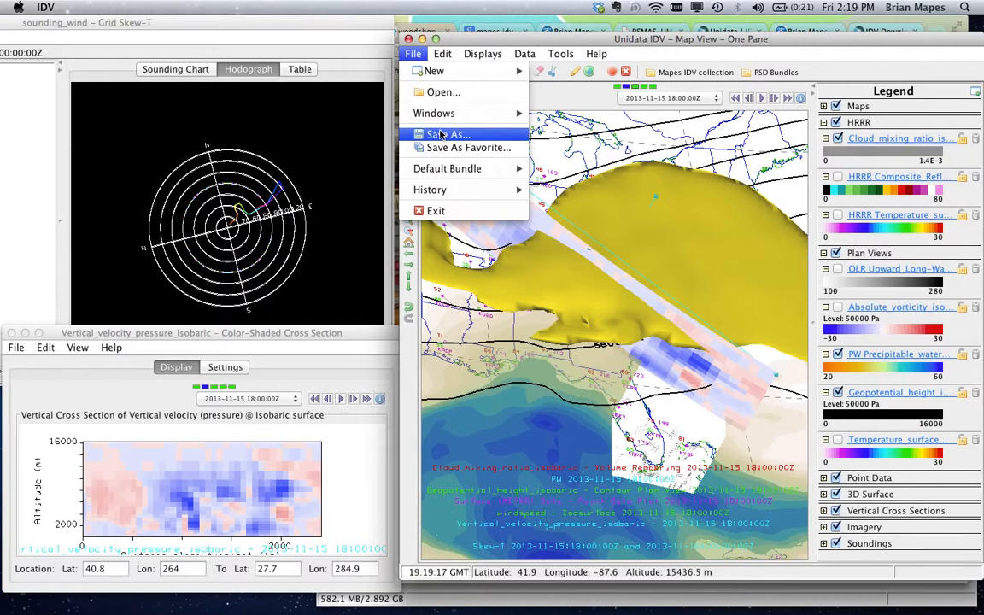
left_click(450, 135)
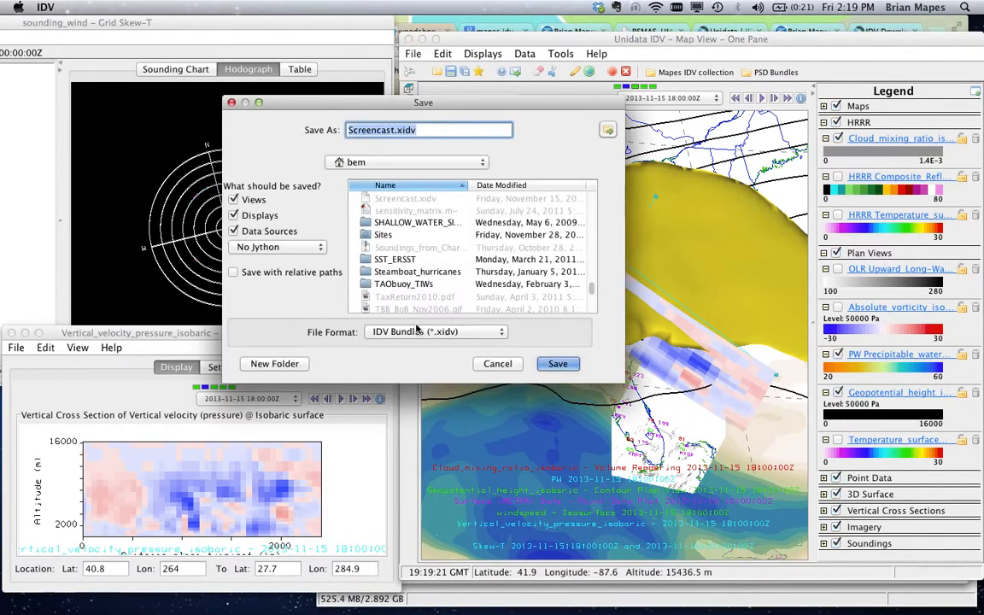
left_click(558, 364)
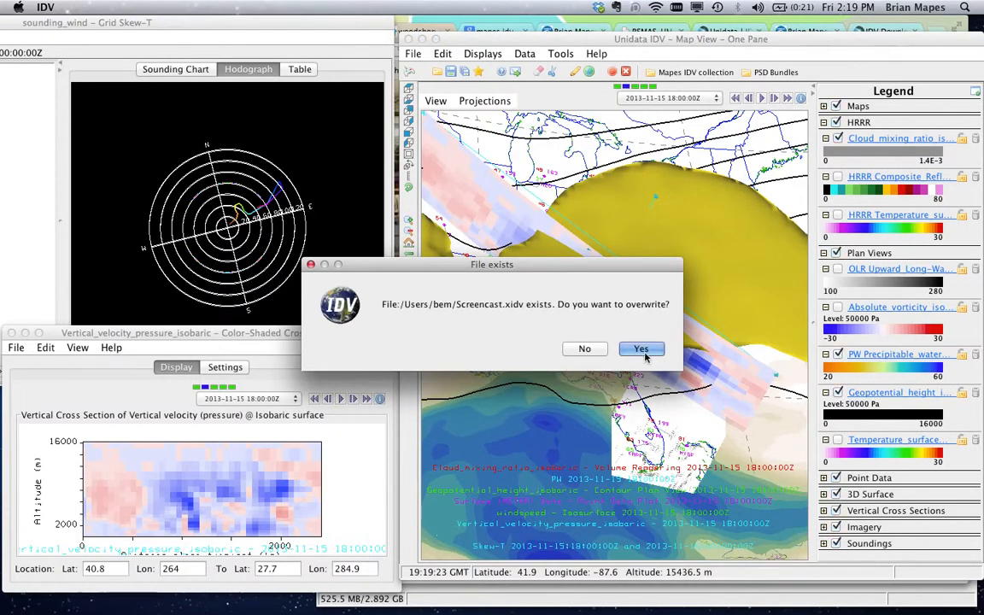
left_click(641, 348)
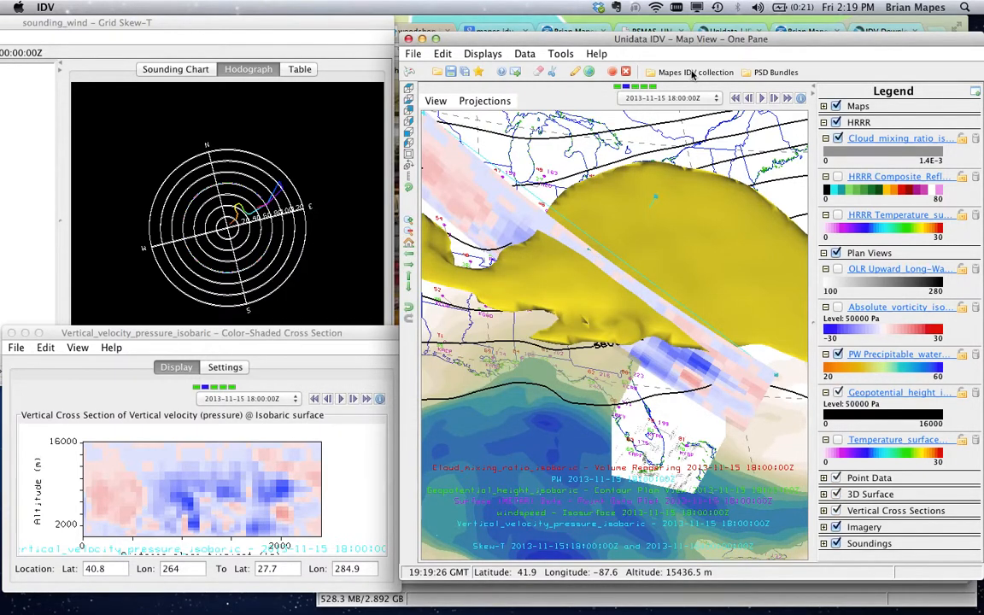
left_click(694, 72)
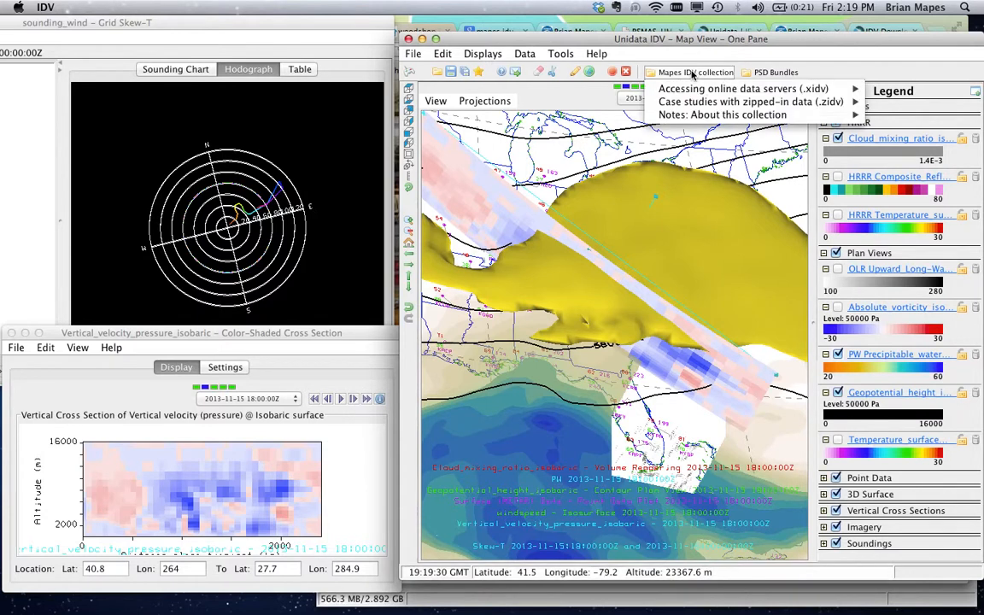
mouse_move(750, 102)
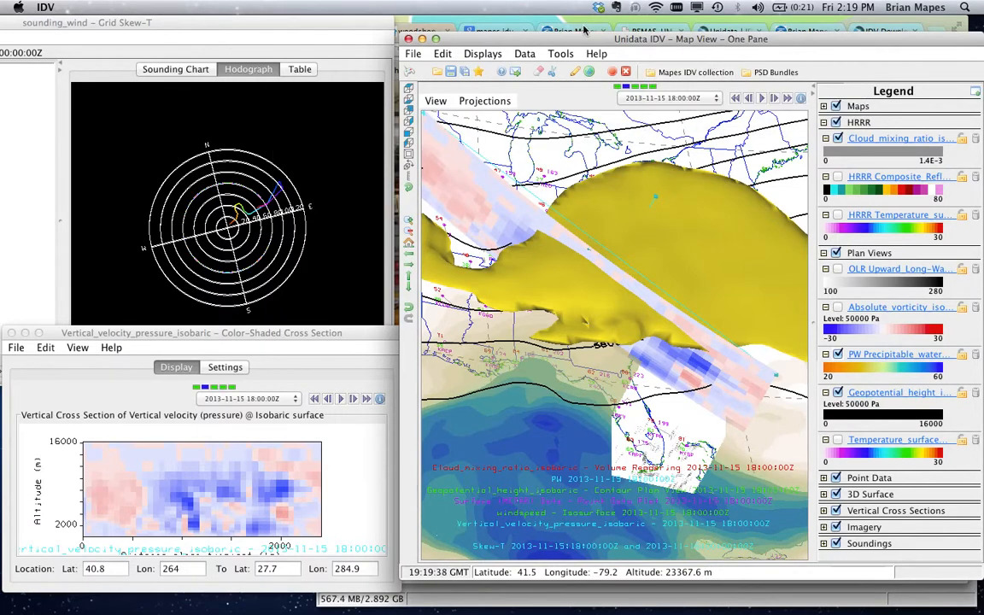
left_click(412, 32)
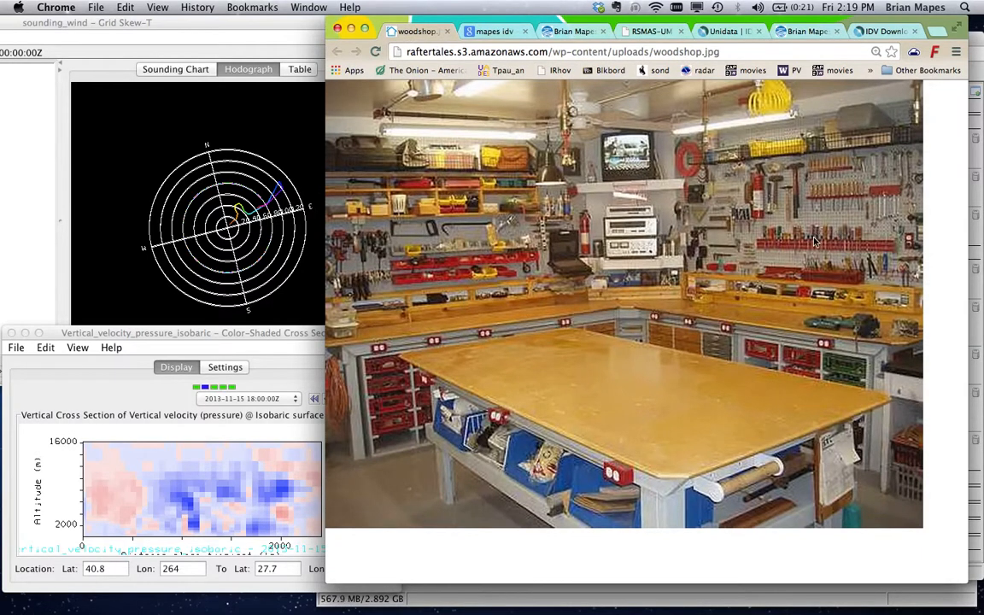
mouse_move(848, 202)
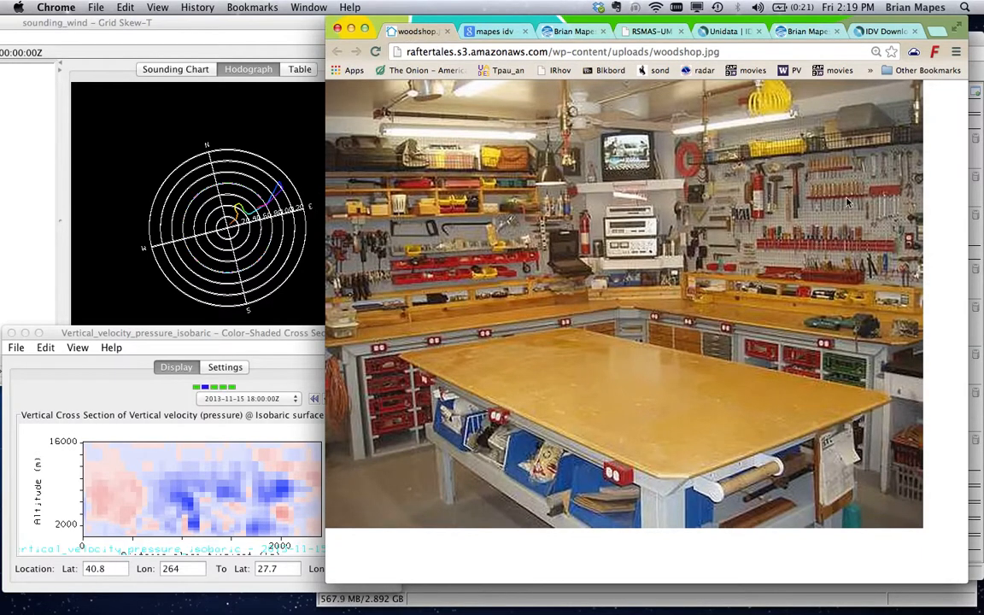
mouse_move(672, 337)
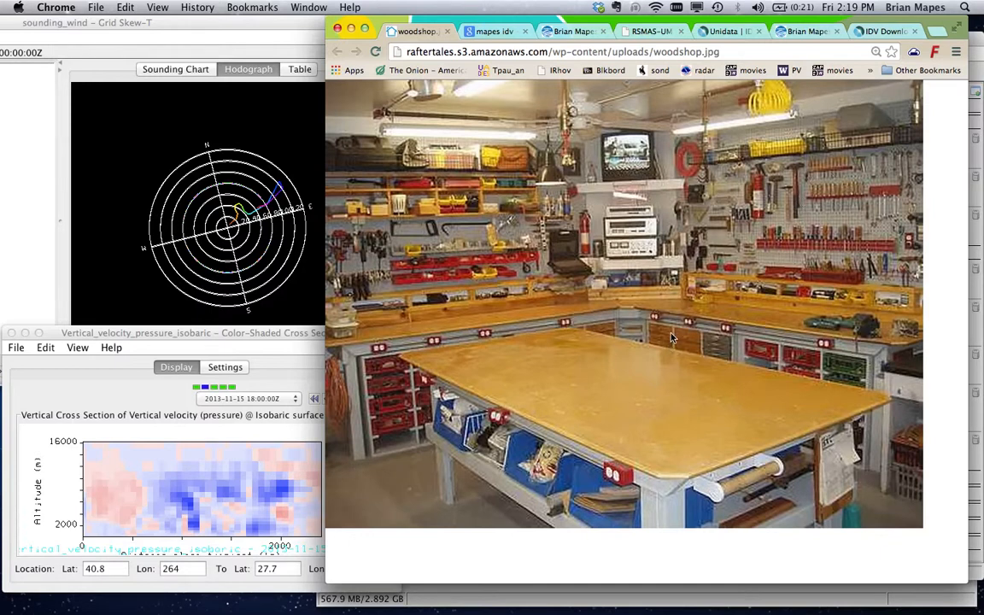
mouse_move(416, 376)
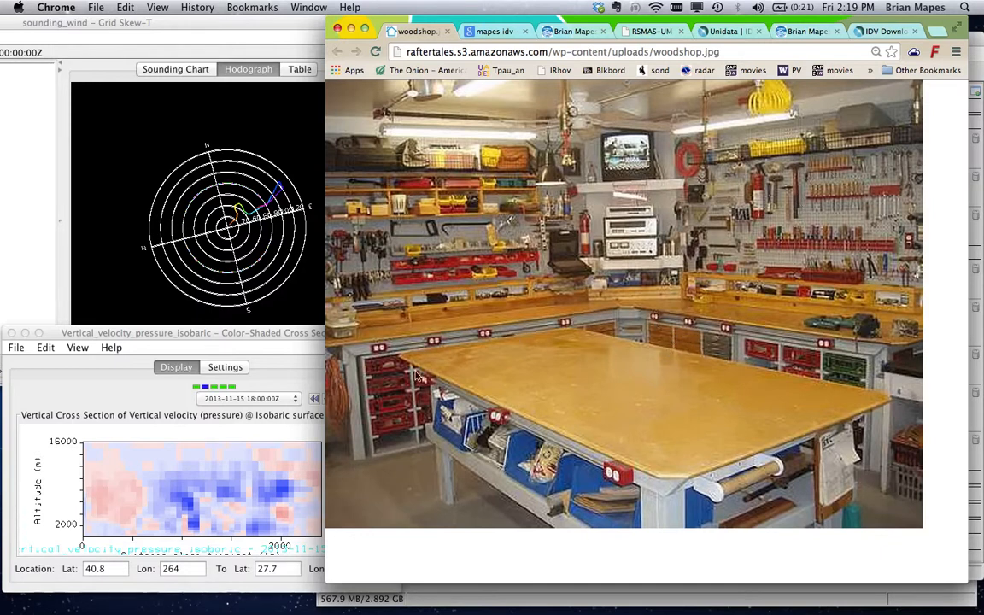
mouse_move(546, 483)
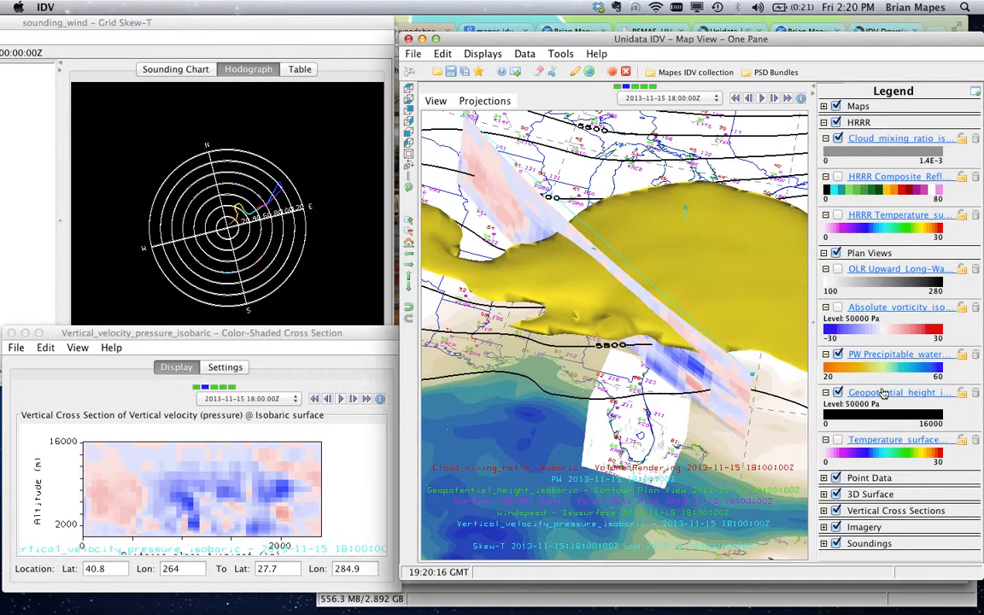
mouse_move(732, 376)
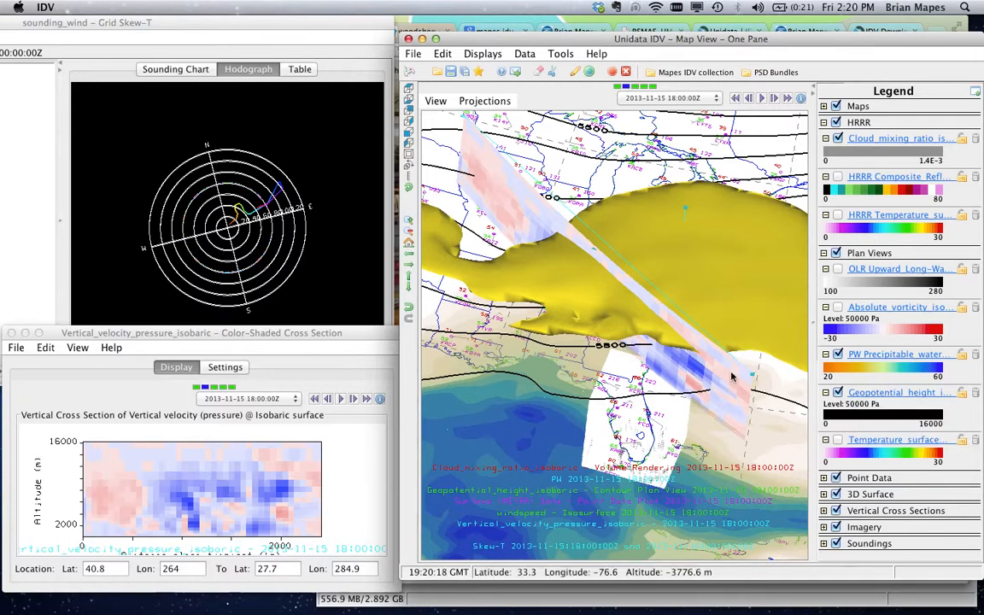